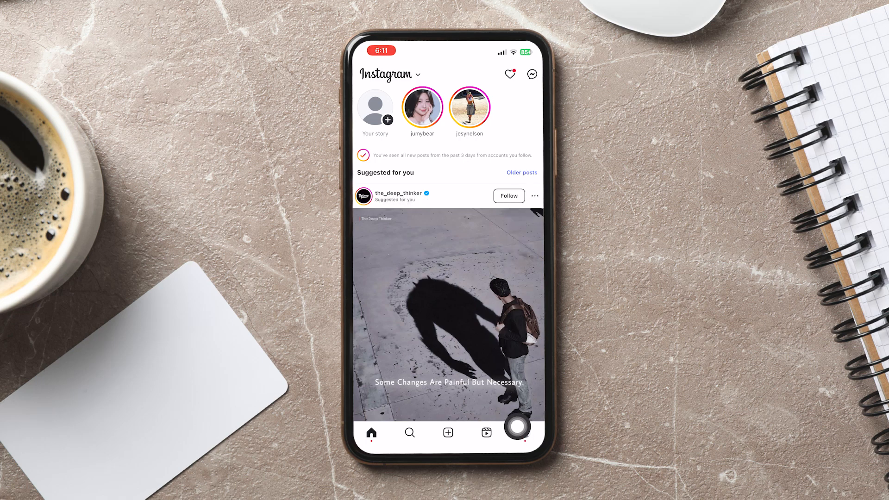
Go from the home feed to the account's Settings and activity page
{"action": "left_click", "coordinate": [524, 433]}
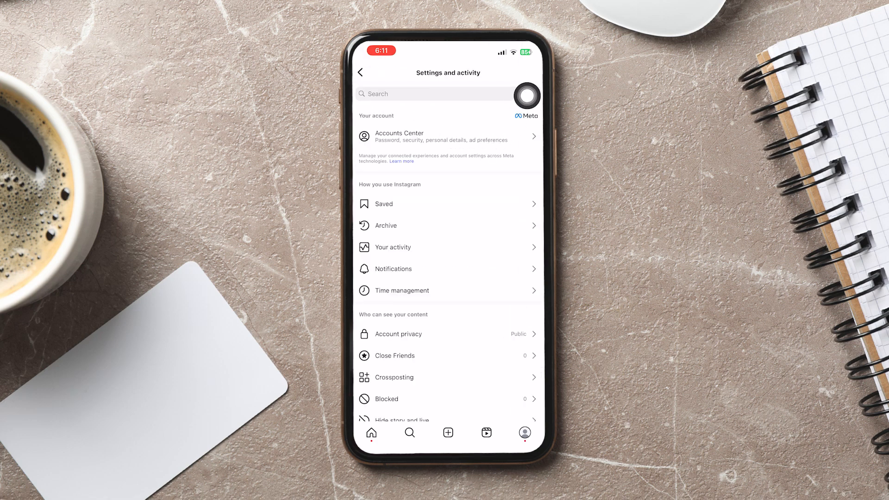
Enter Accounts Center and reach its Personal details section
{"action": "left_click", "coordinate": [447, 137]}
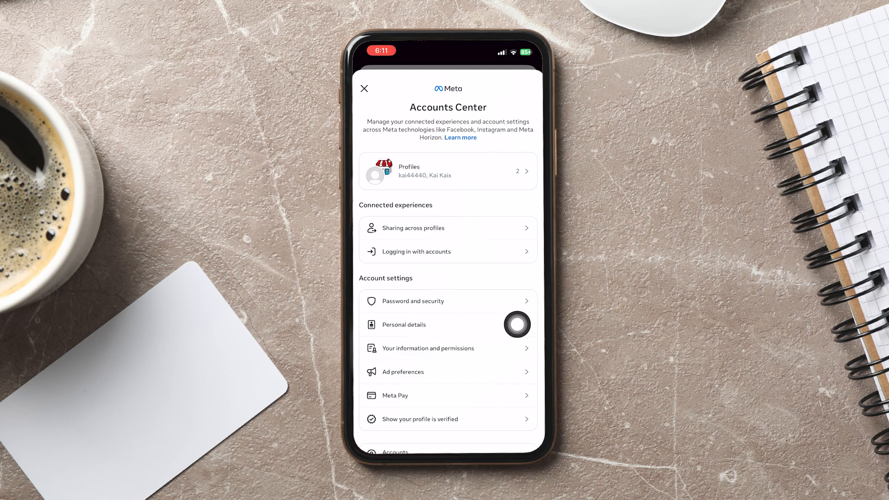
{"action": "left_click", "coordinate": [404, 324]}
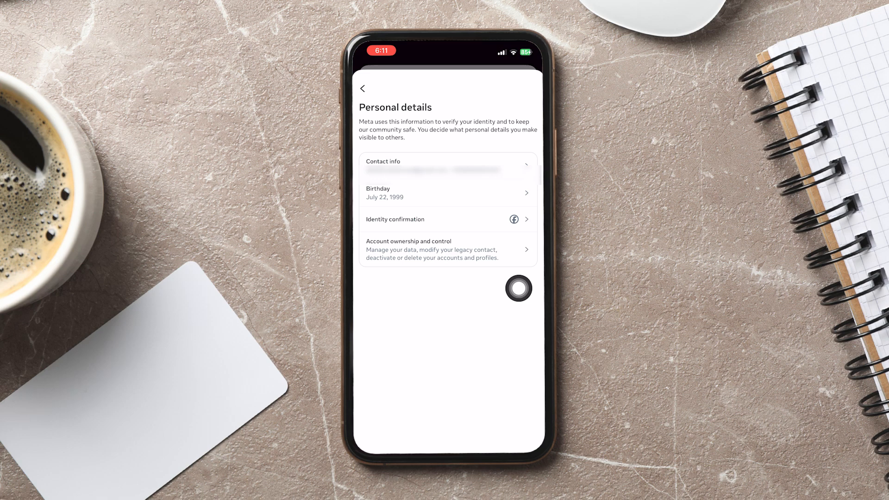
View Contact info and bring up the prompt to add a mobile number or email
{"action": "left_click", "coordinate": [448, 166]}
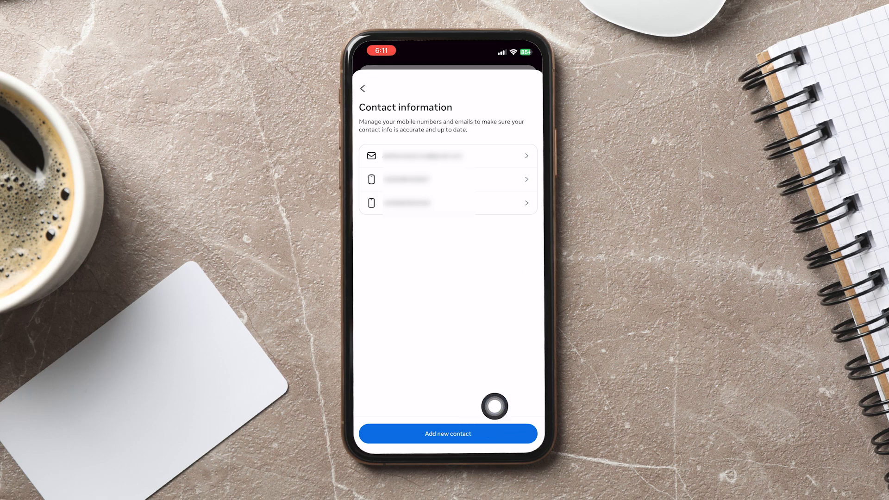
{"action": "left_click", "coordinate": [447, 433]}
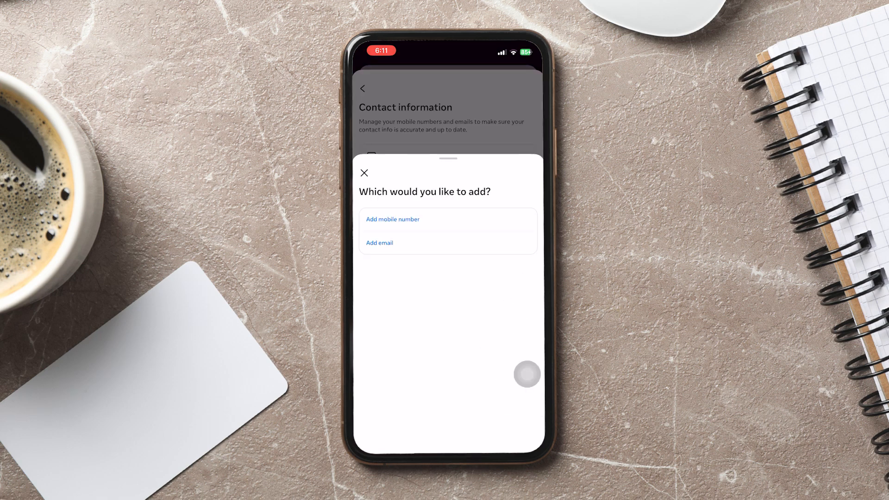
Choose Add email and tick the Instagram account to receive the new address
{"action": "left_click", "coordinate": [392, 219]}
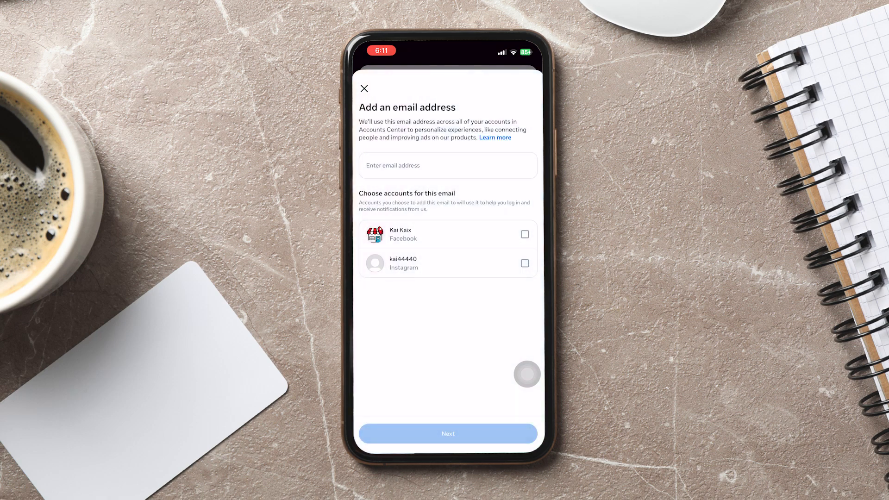
{"action": "left_click", "coordinate": [524, 263]}
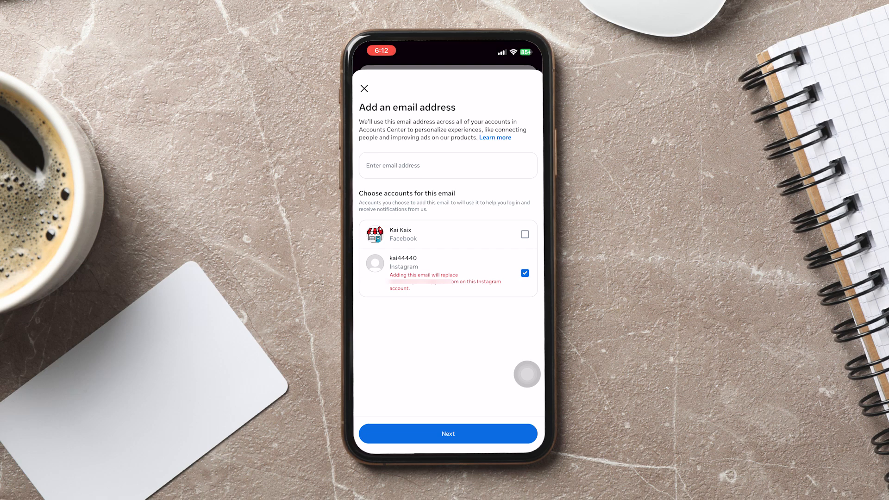
{"action": "left_click", "coordinate": [448, 165]}
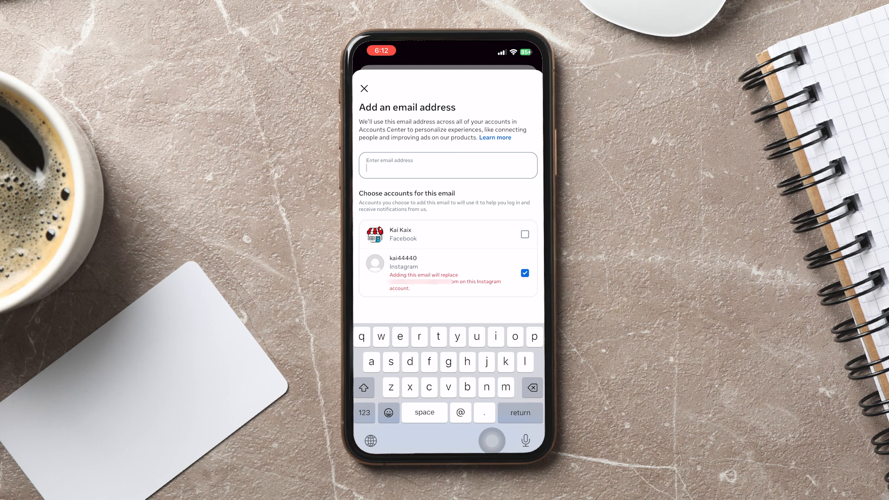
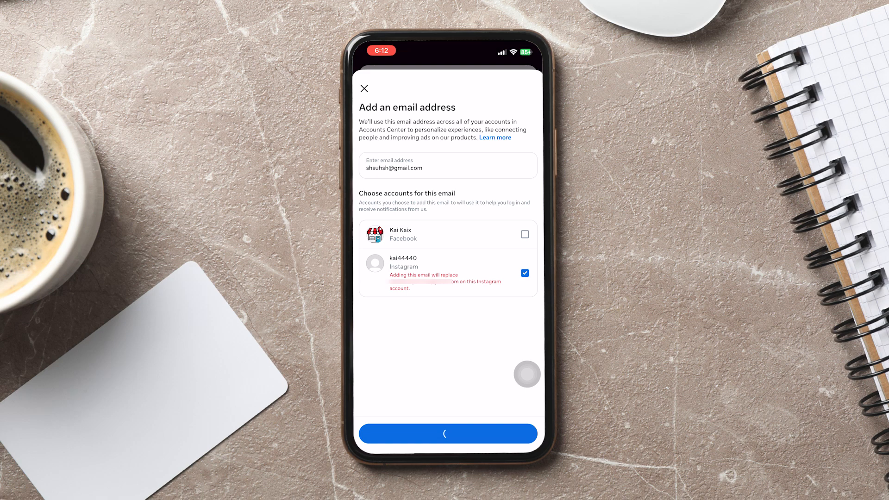
Submit the new email with Next and reach the confirmation code entry field
{"action": "left_click", "coordinate": [447, 434]}
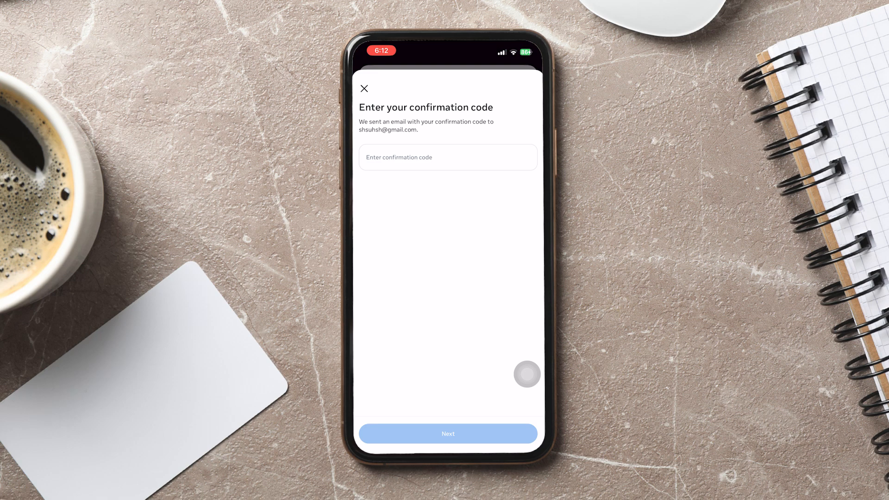
{"action": "left_click", "coordinate": [447, 157]}
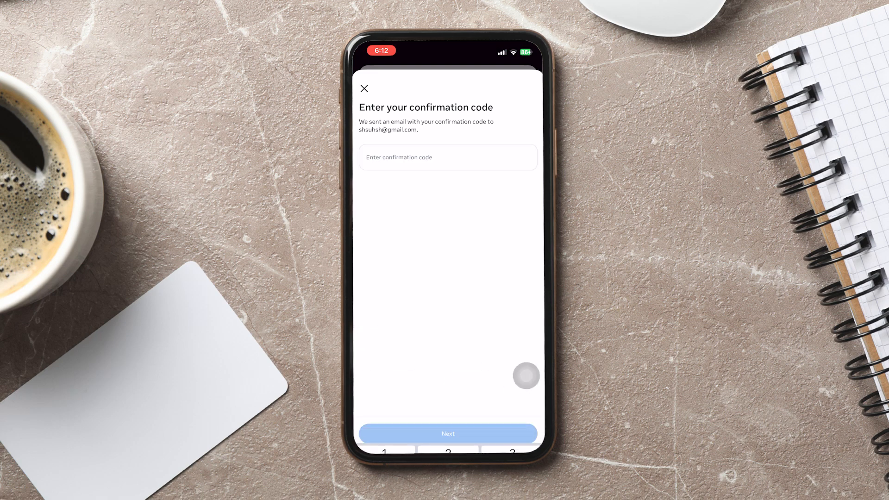